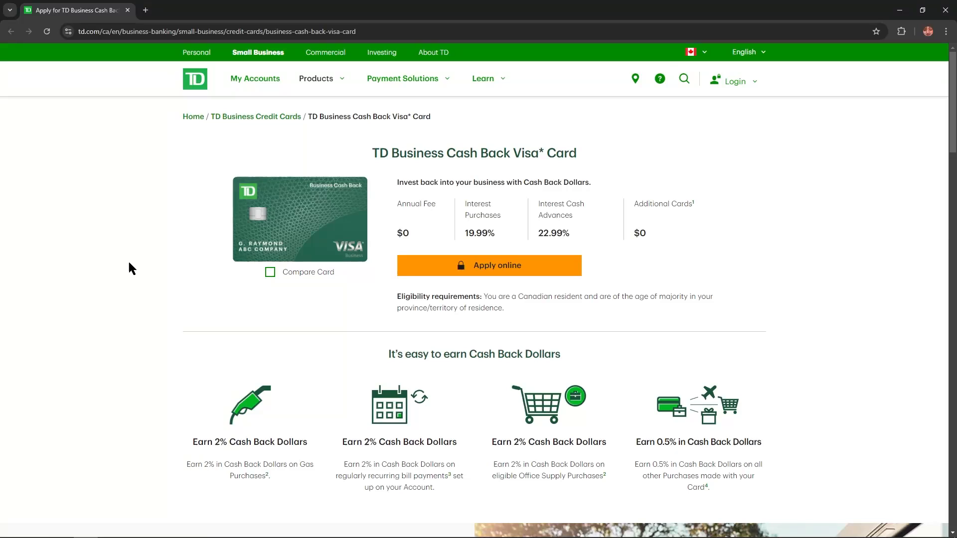
pyautogui.moveTo(527, 157)
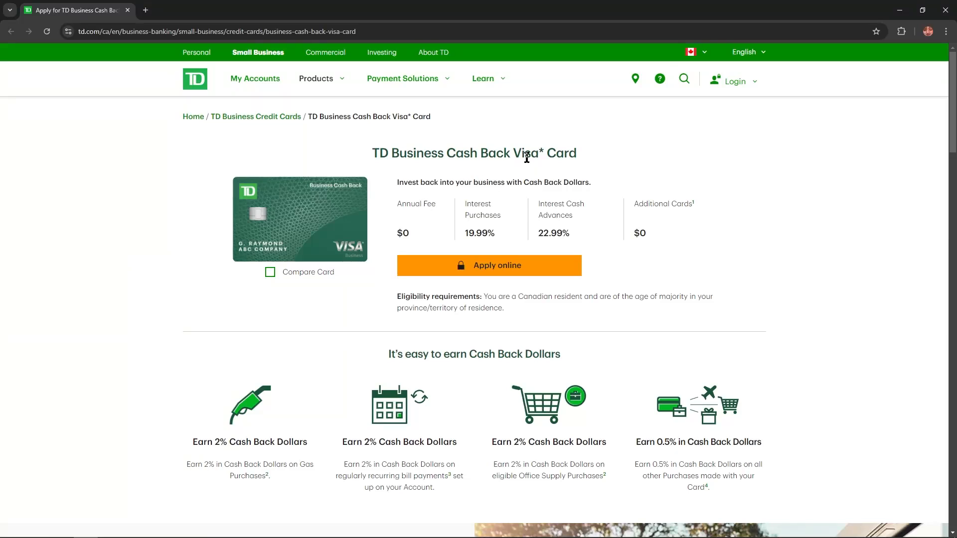
# Step: Read the gas, recurring bills, office supplies and all-other-purchases earning categories, highlighting text
pyautogui.scroll(-3)
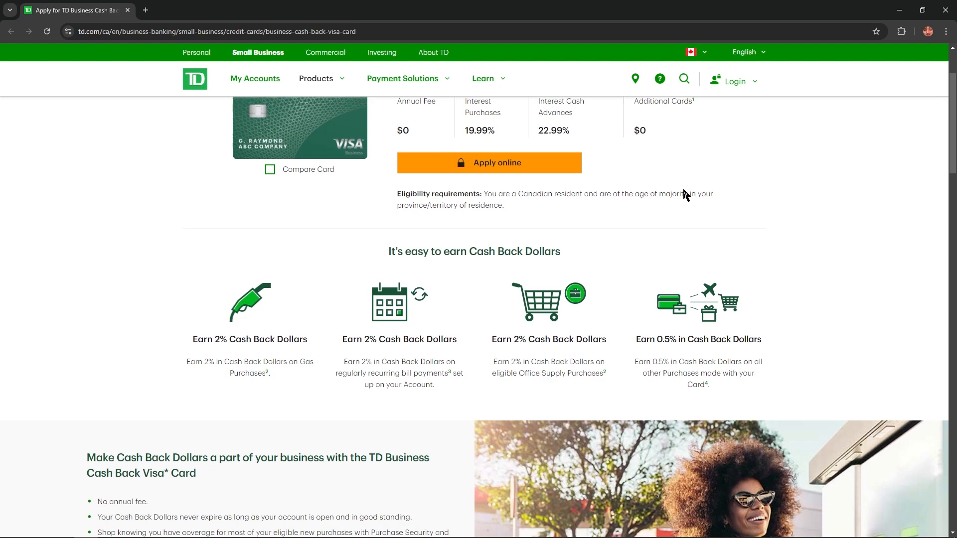
pyautogui.scroll(-3)
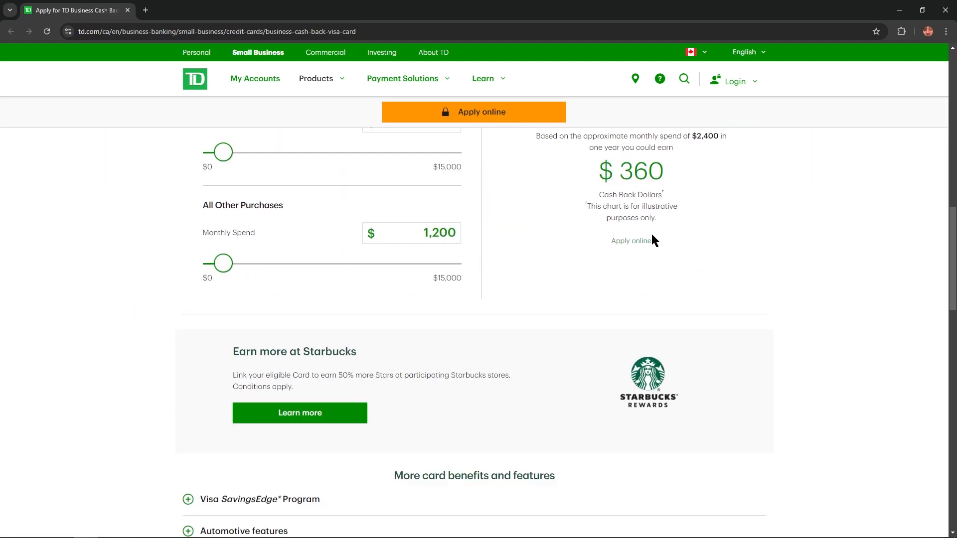
pyautogui.scroll(-3)
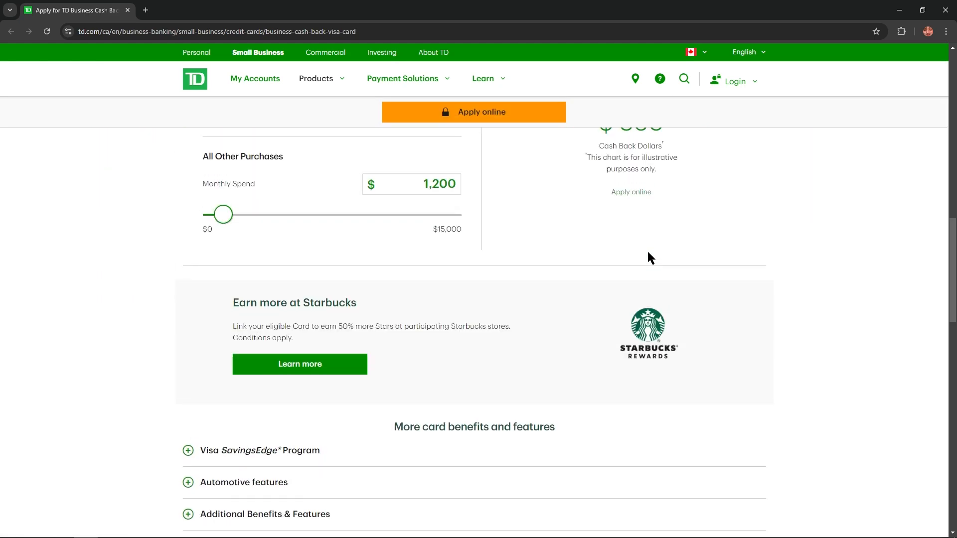
pyautogui.scroll(3)
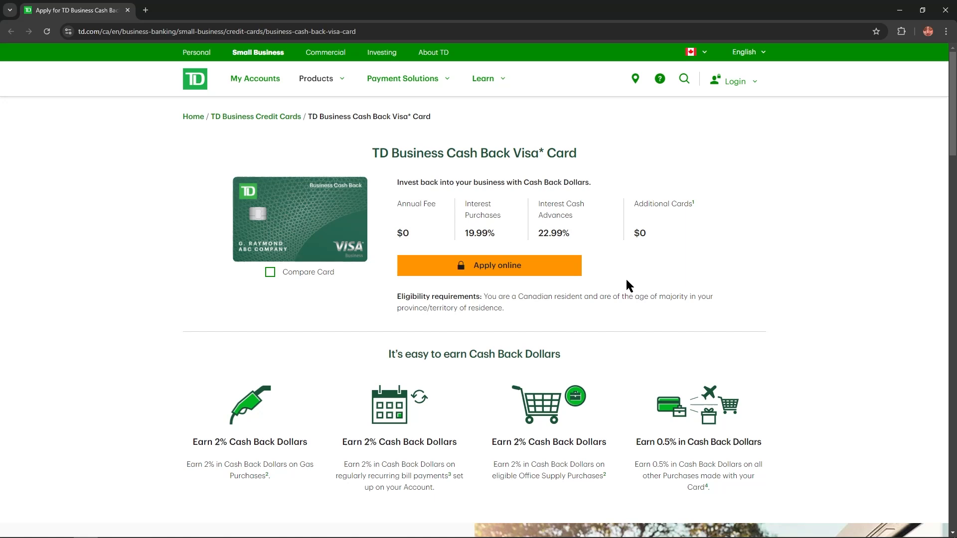
pyautogui.moveTo(511, 186)
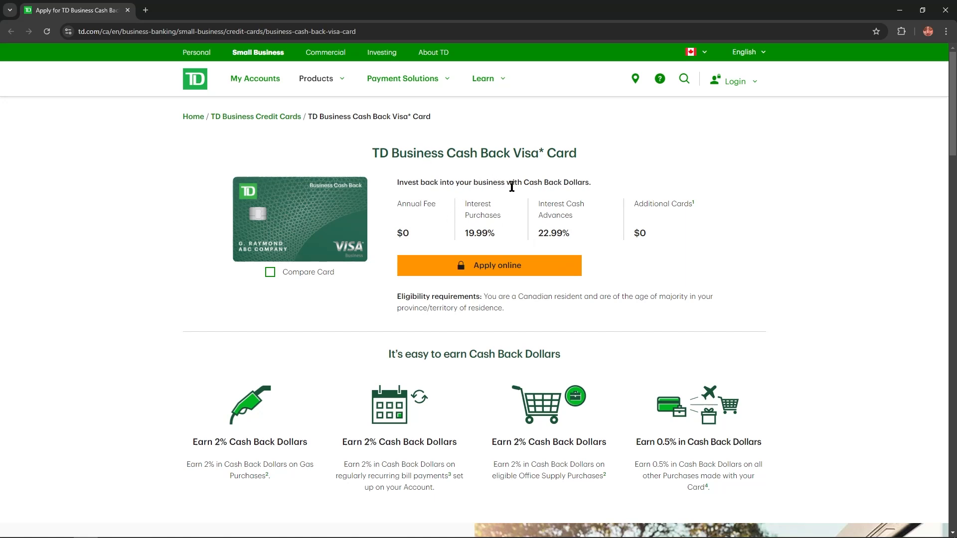
pyautogui.moveTo(536, 218)
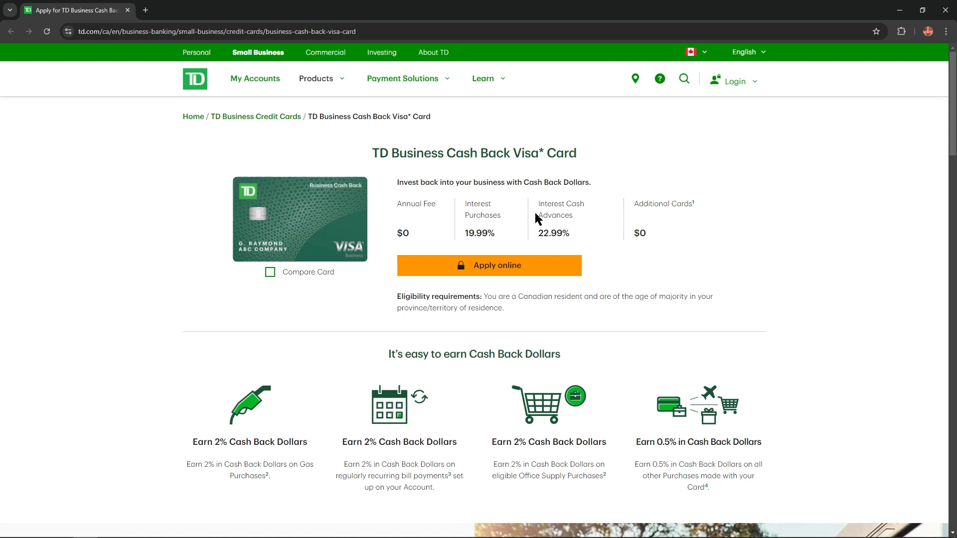
pyautogui.moveTo(413, 239)
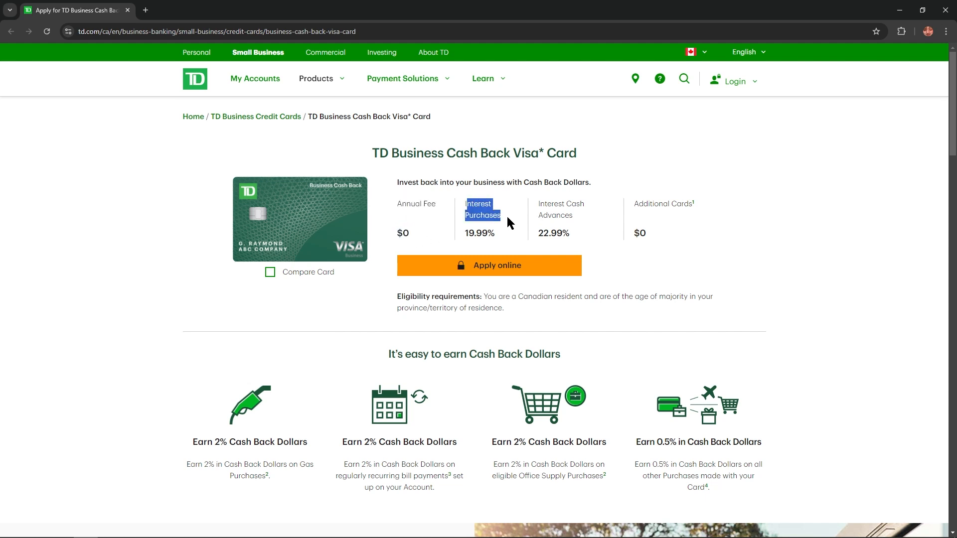
pyautogui.moveTo(481, 236)
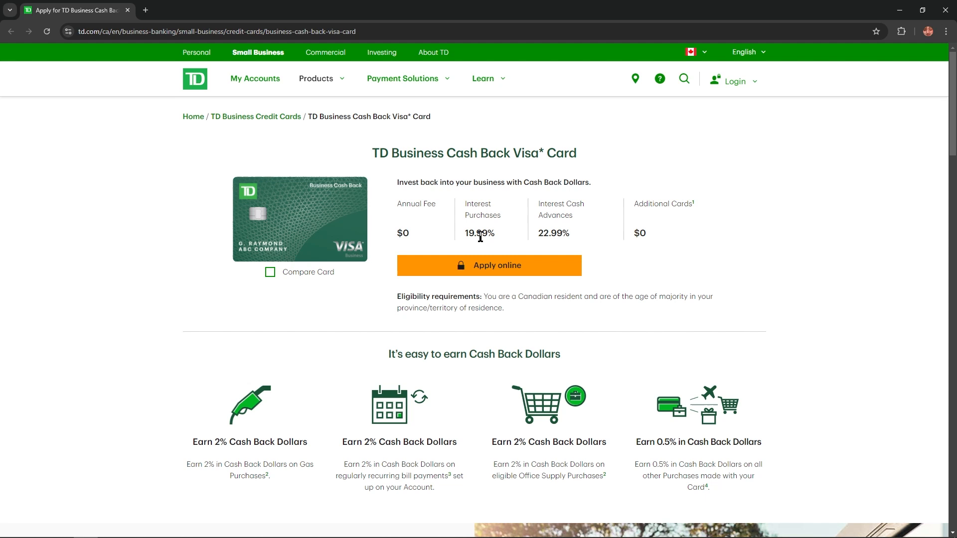
pyautogui.moveTo(549, 227)
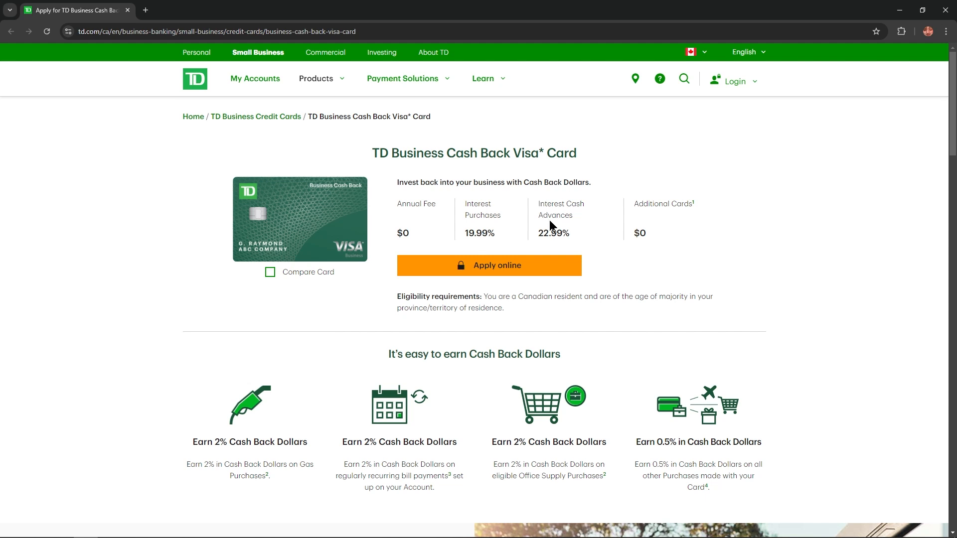
pyautogui.moveTo(549, 236)
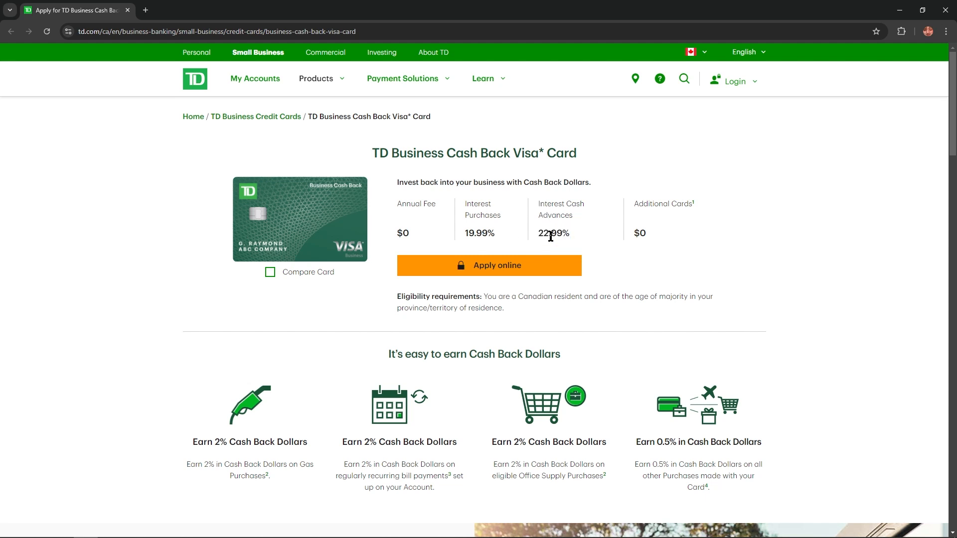
pyautogui.doubleClick(662, 203)
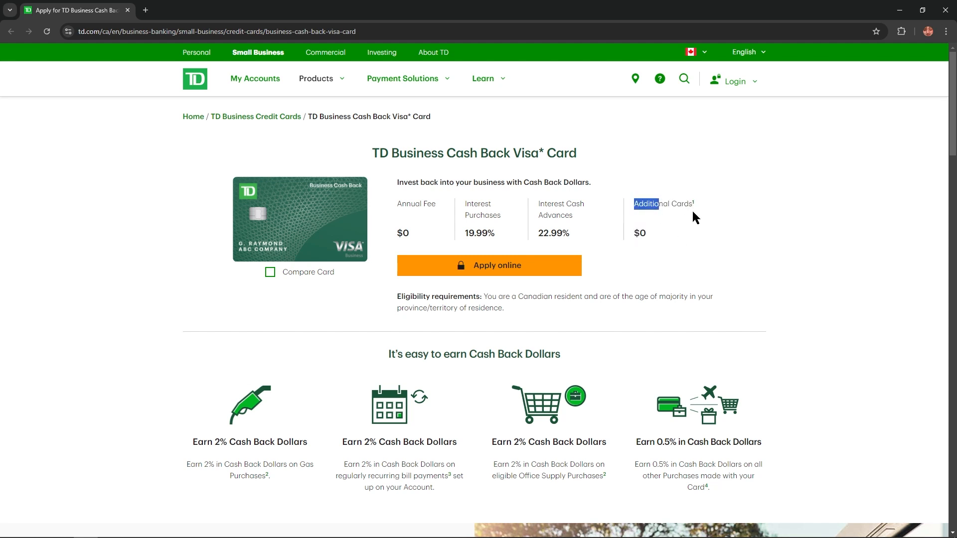
pyautogui.scroll(-3)
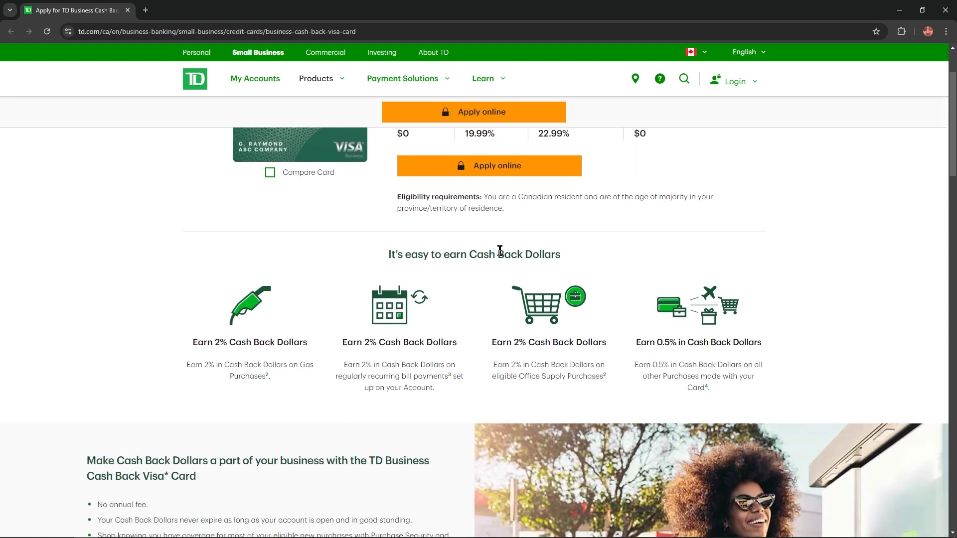
pyautogui.moveTo(237, 359)
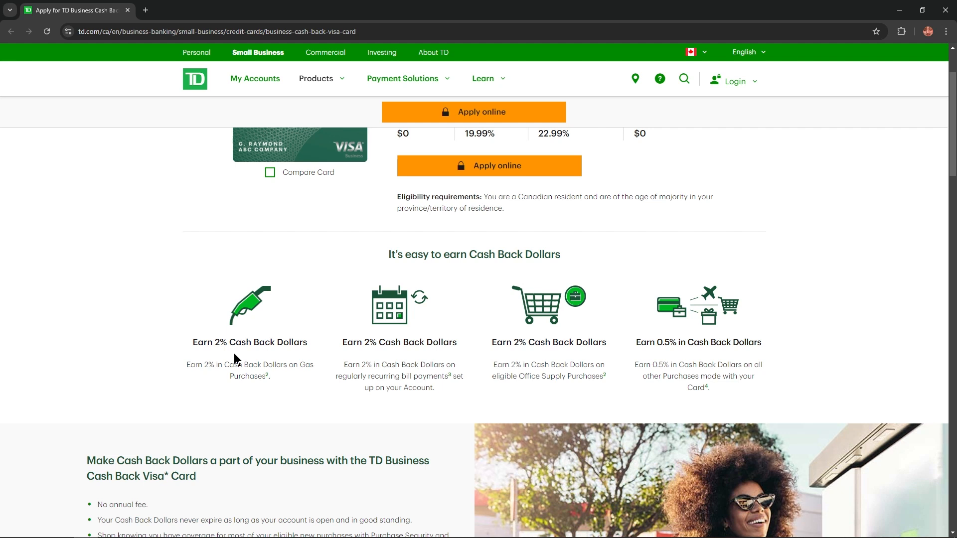
pyautogui.moveTo(250, 375)
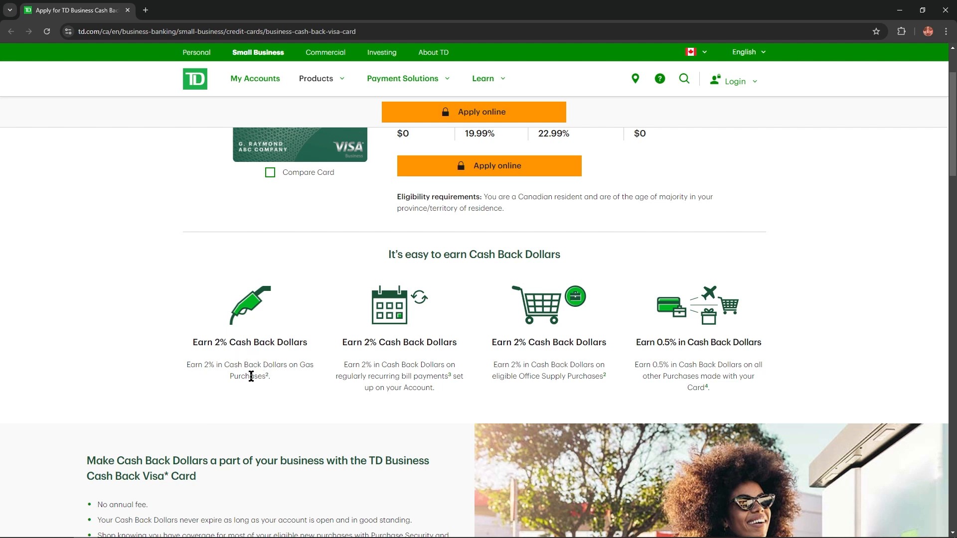
pyautogui.moveTo(375, 356)
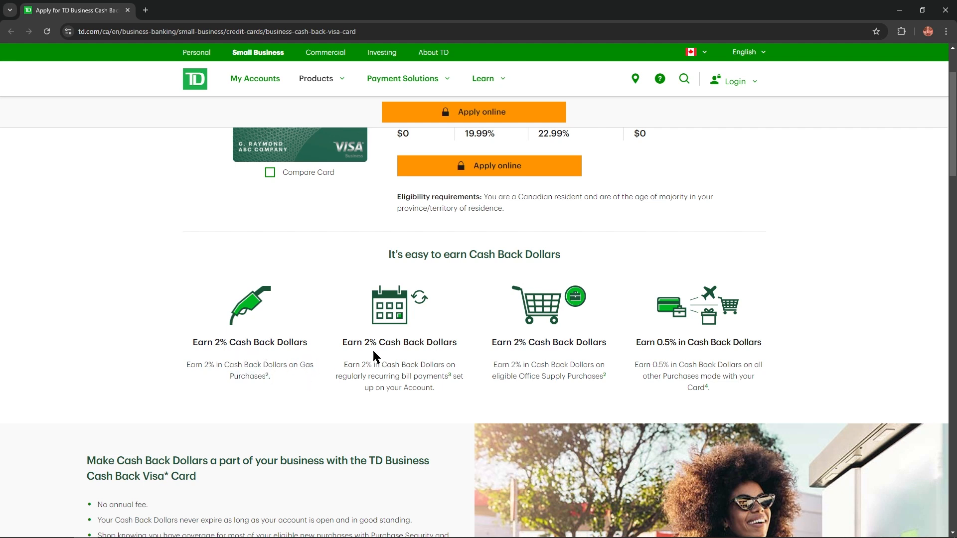
pyautogui.moveTo(427, 355)
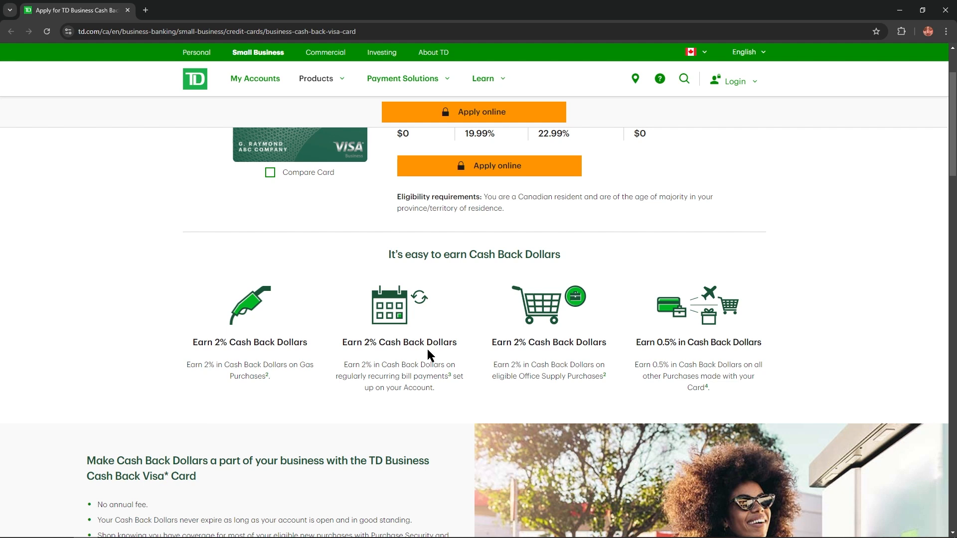
pyautogui.moveTo(397, 386)
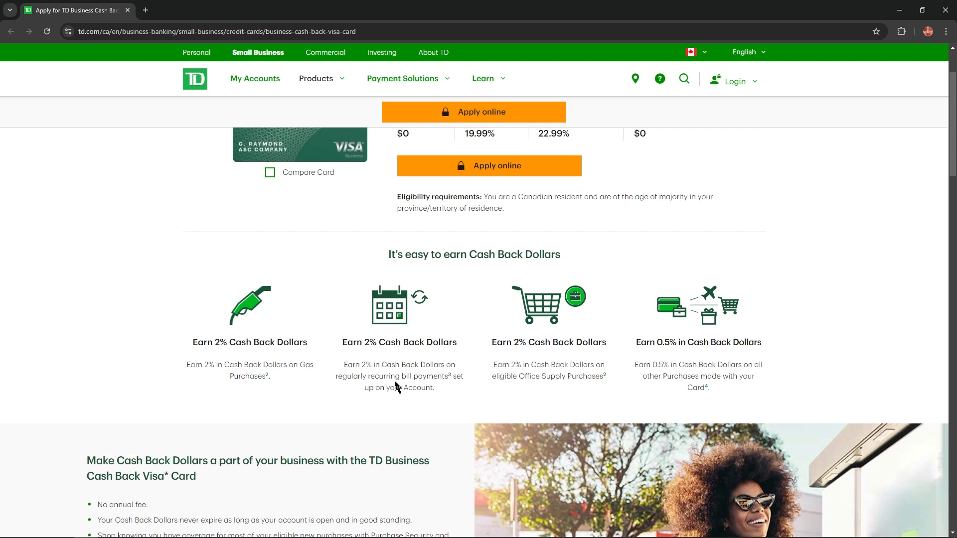
pyautogui.moveTo(452, 391)
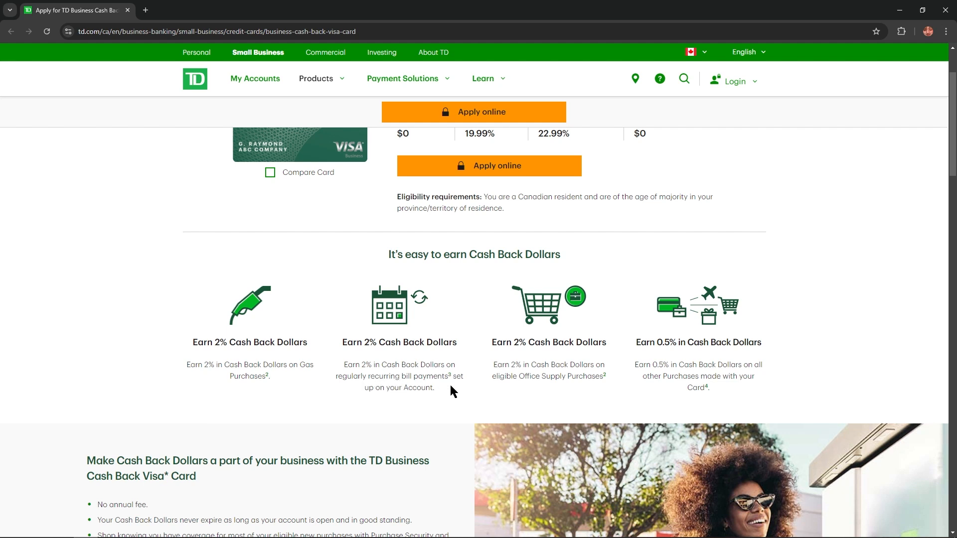
pyautogui.moveTo(560, 338)
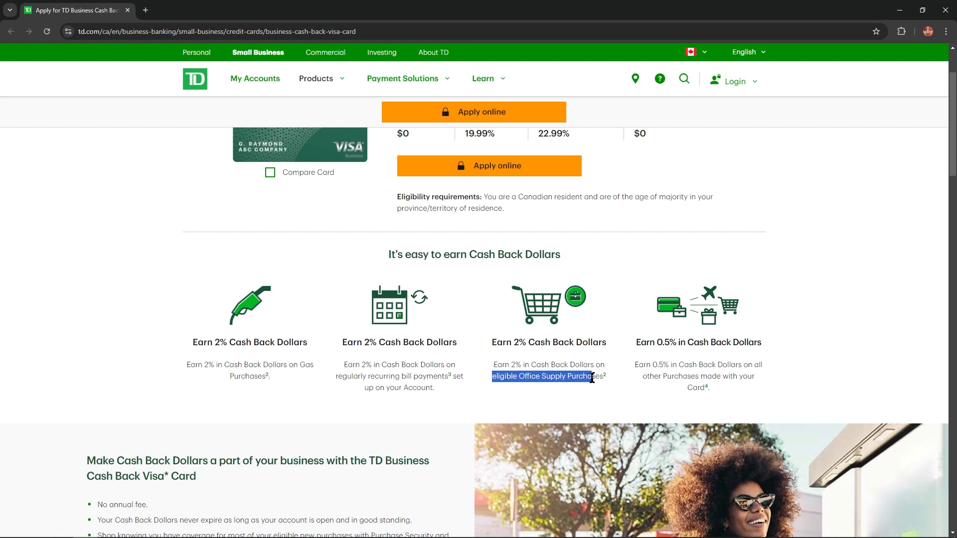
pyautogui.click(688, 378)
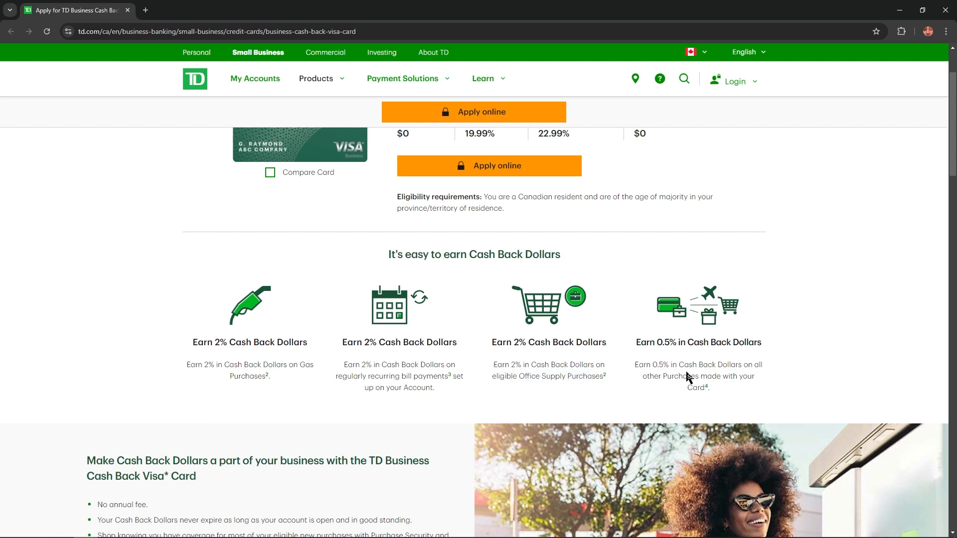
pyautogui.moveTo(718, 359)
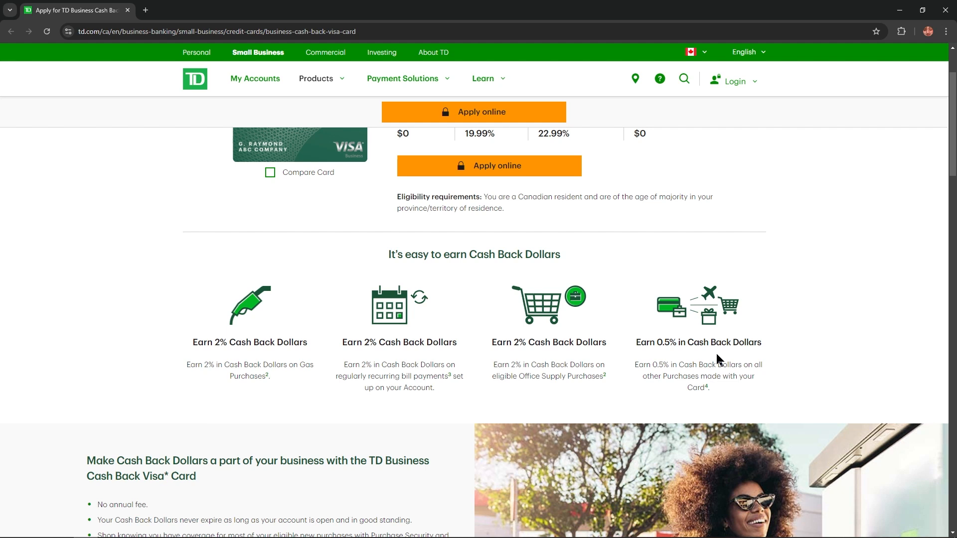
pyautogui.moveTo(690, 341)
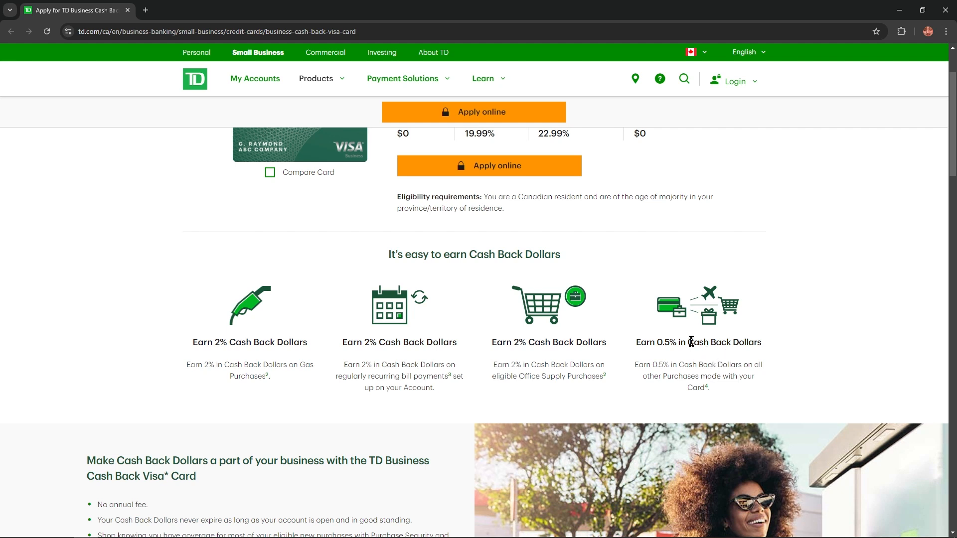
pyautogui.moveTo(776, 377)
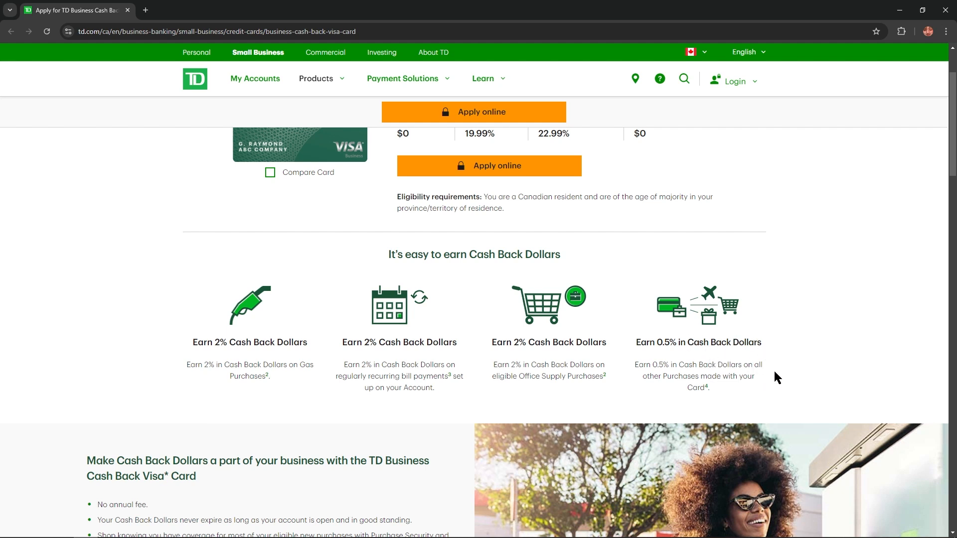
pyautogui.moveTo(473, 385)
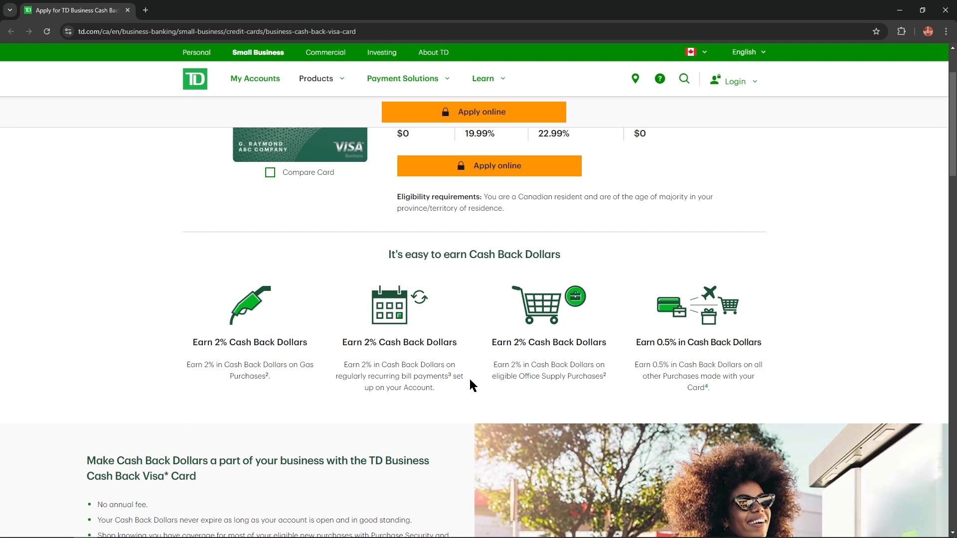
pyautogui.scroll(-3)
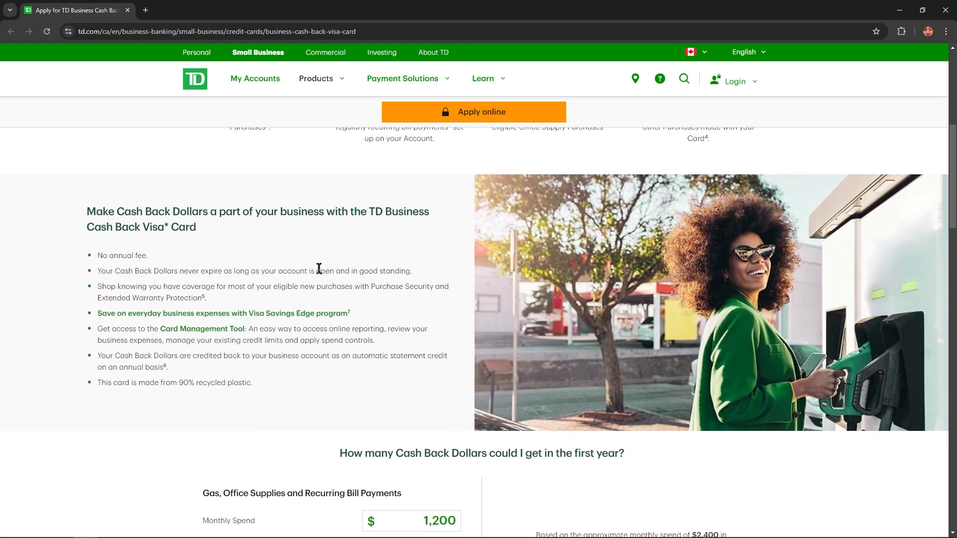
pyautogui.moveTo(317, 273)
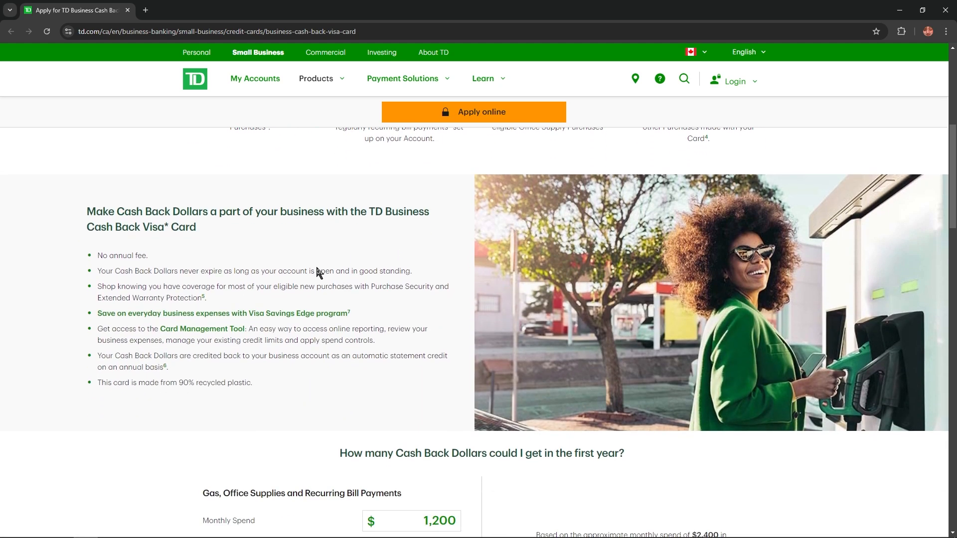
pyautogui.moveTo(388, 231)
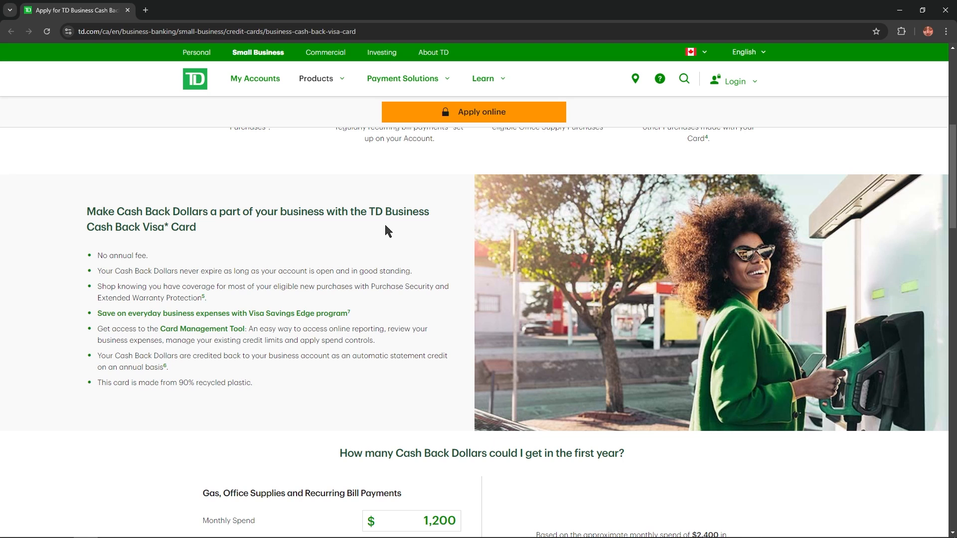
pyautogui.moveTo(201, 234)
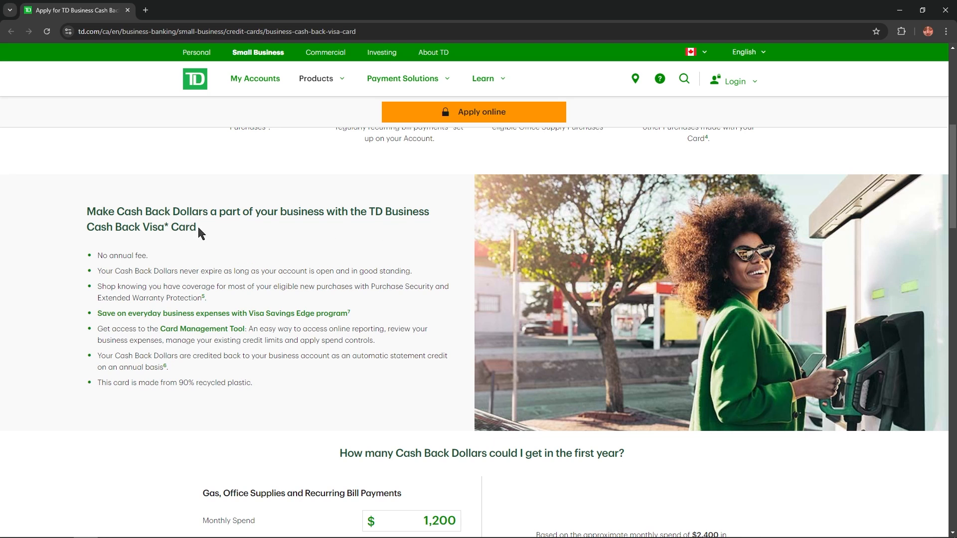
pyautogui.moveTo(137, 271)
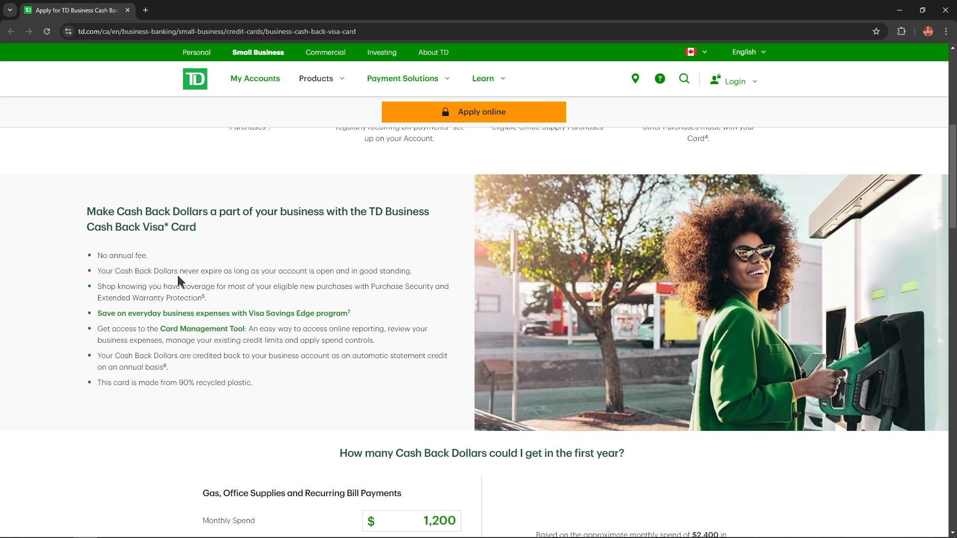
pyautogui.moveTo(313, 275)
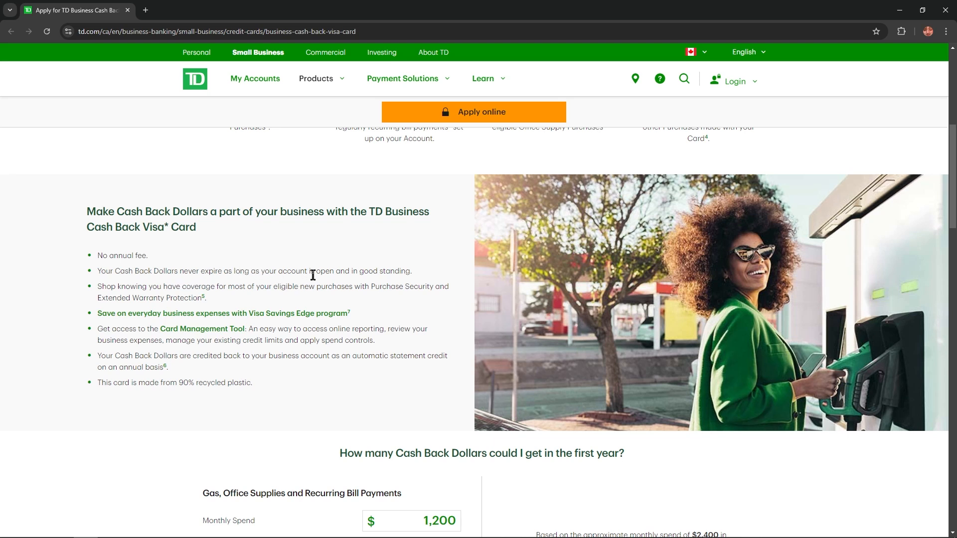
pyautogui.moveTo(145, 289)
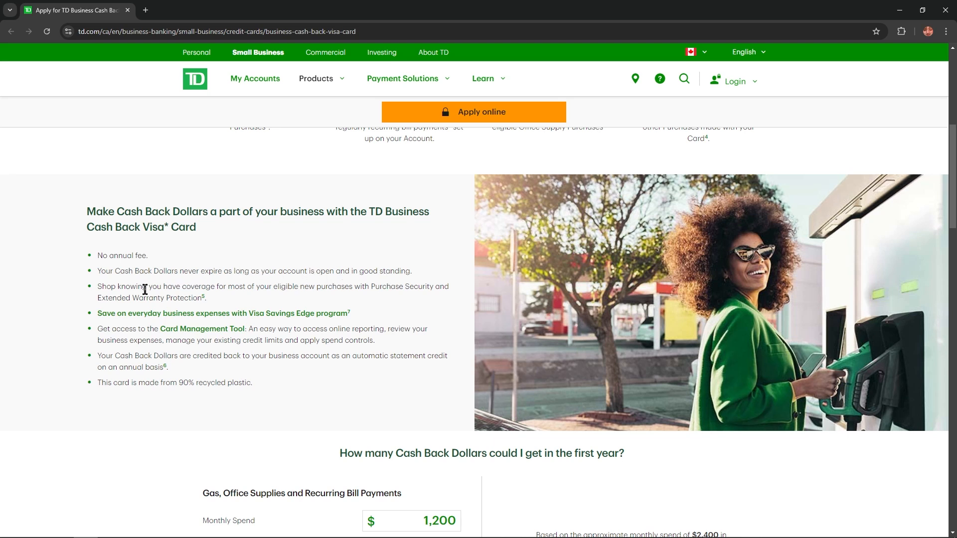
pyautogui.moveTo(242, 303)
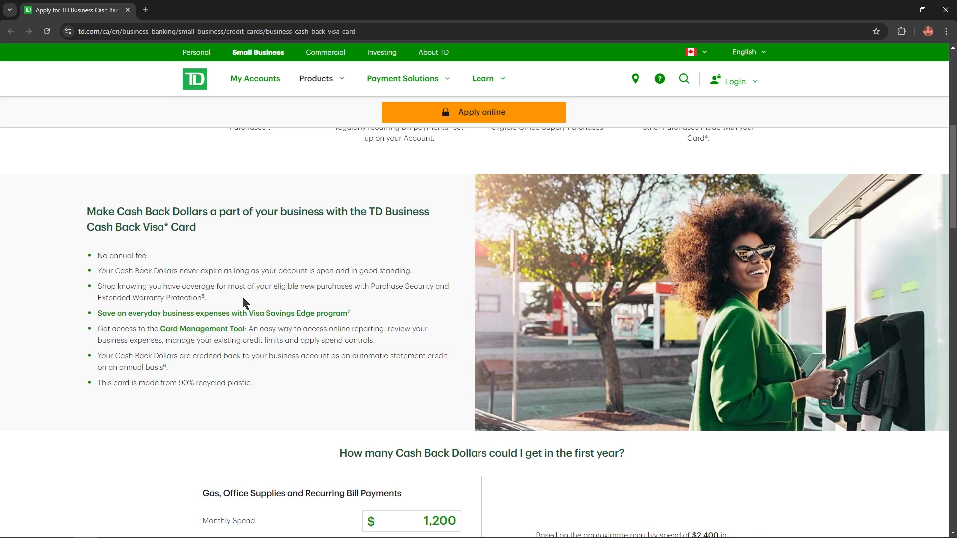
pyautogui.moveTo(283, 298)
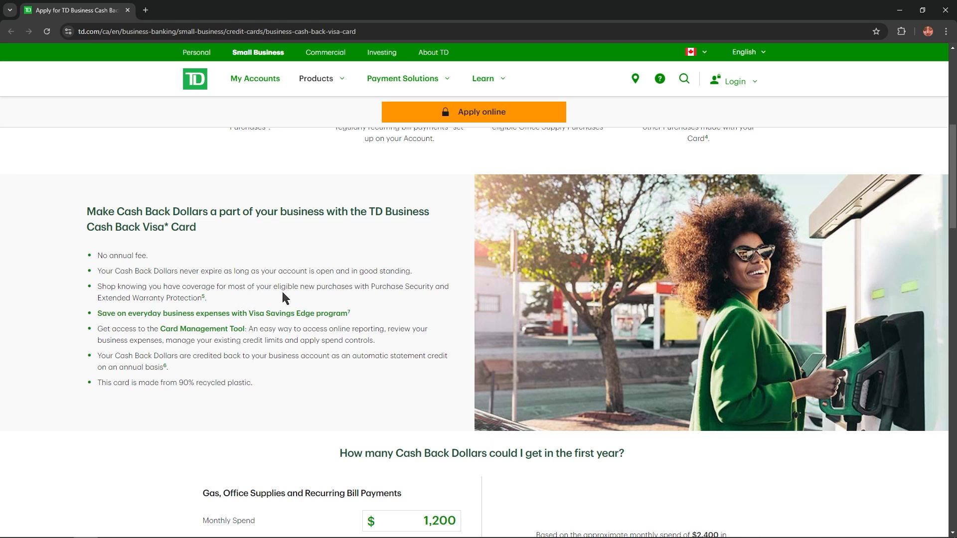
pyautogui.moveTo(404, 290)
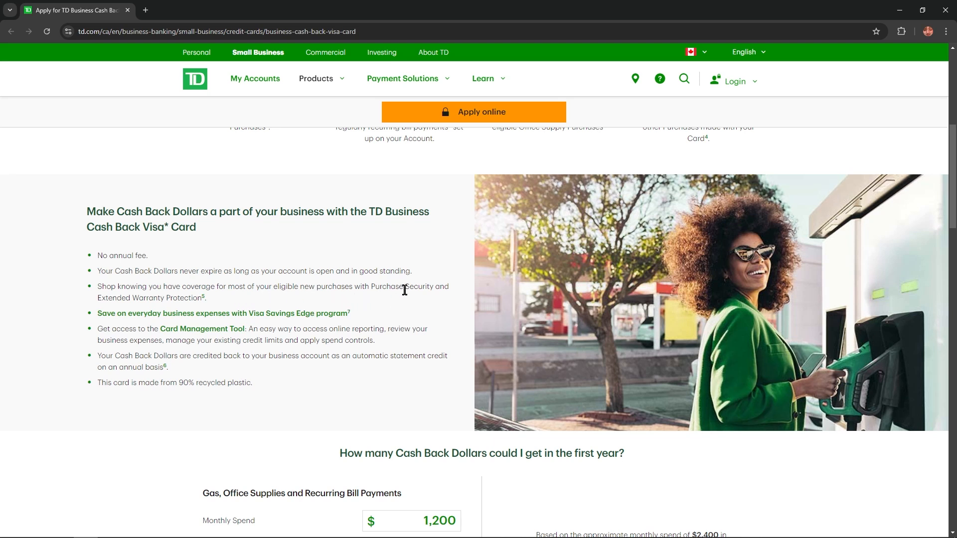
pyautogui.moveTo(247, 301)
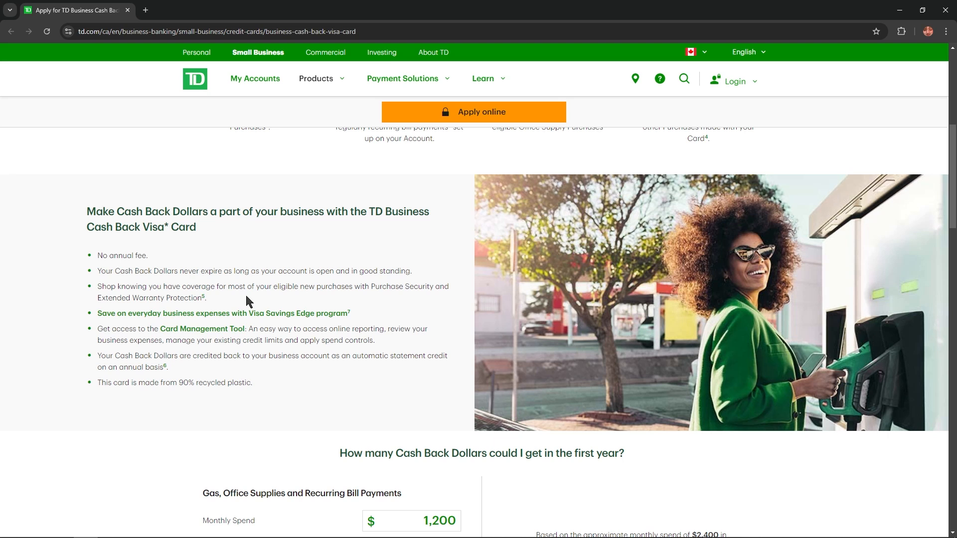
pyautogui.moveTo(223, 313)
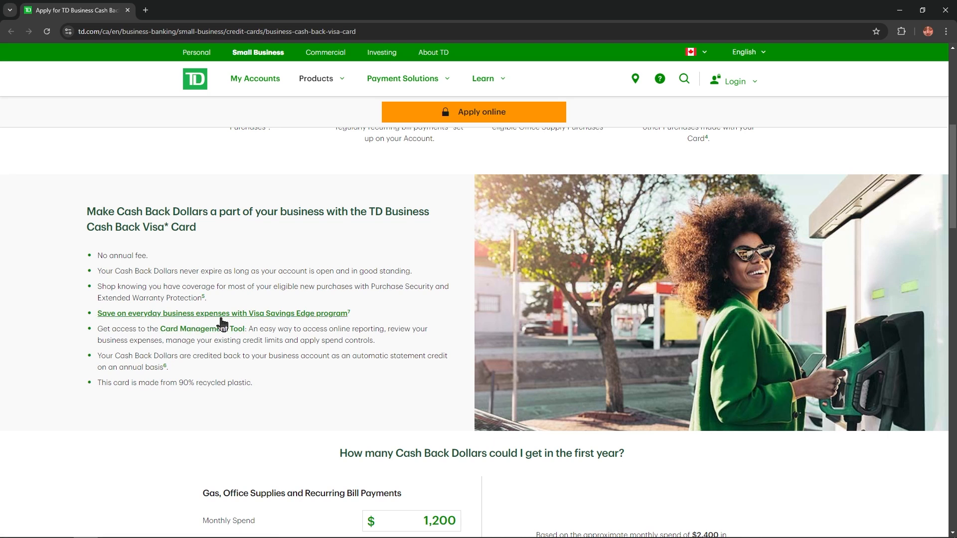
pyautogui.moveTo(293, 328)
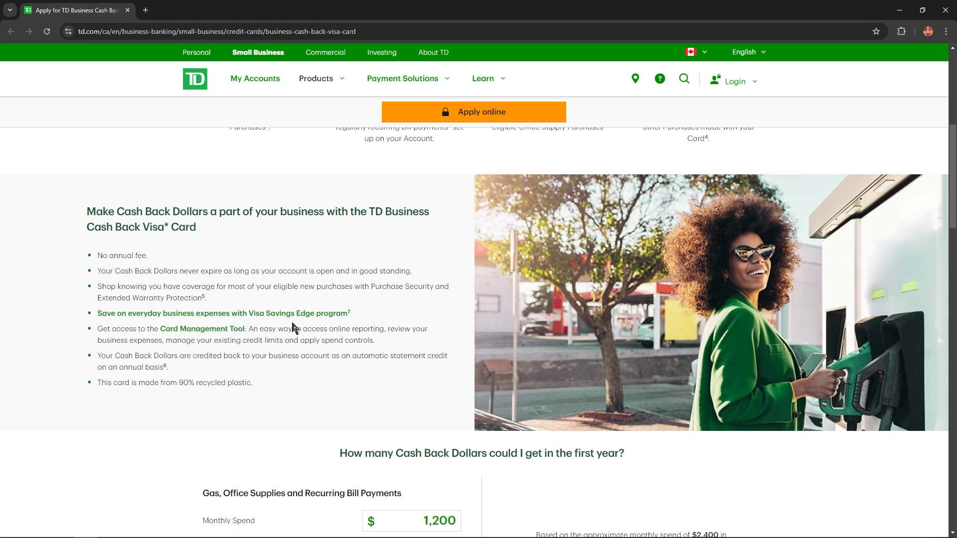
pyautogui.moveTo(194, 340)
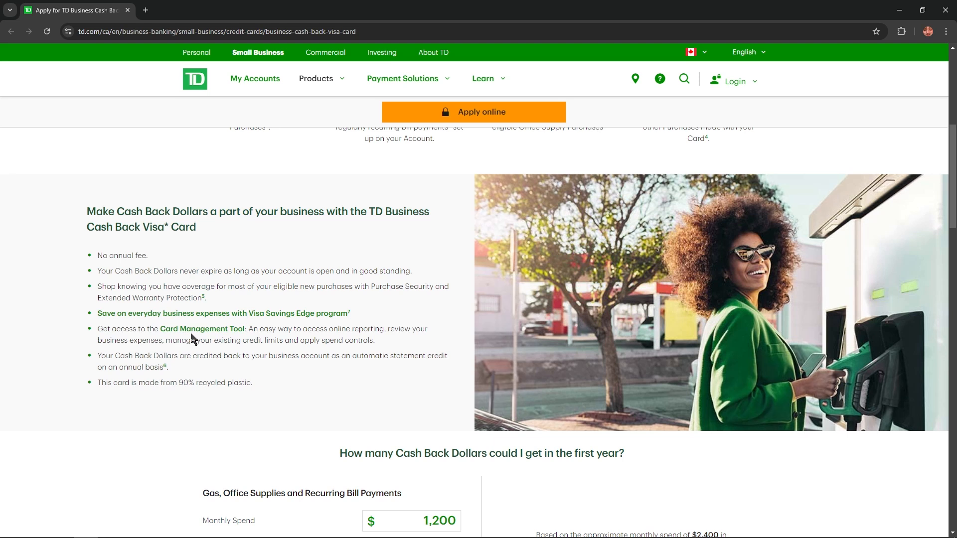
pyautogui.moveTo(119, 365)
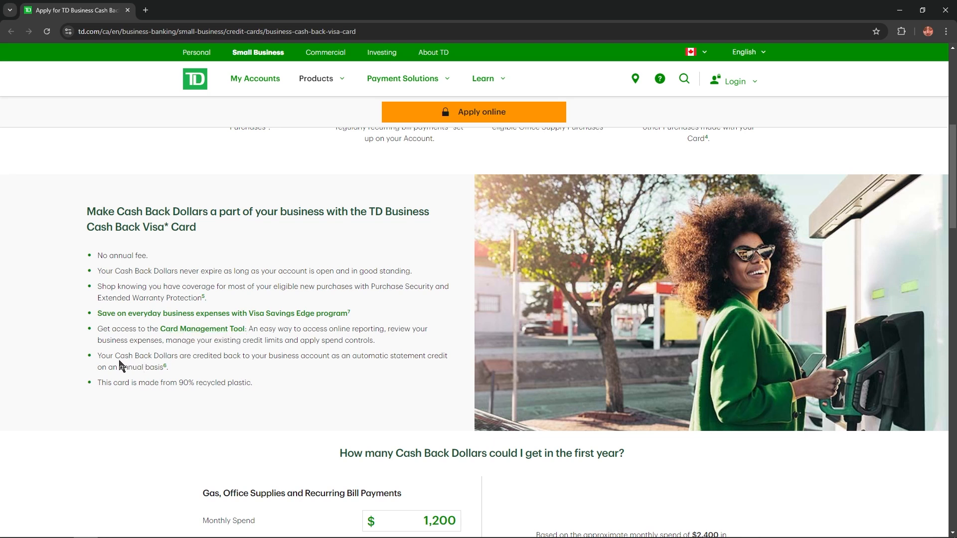
pyautogui.moveTo(238, 370)
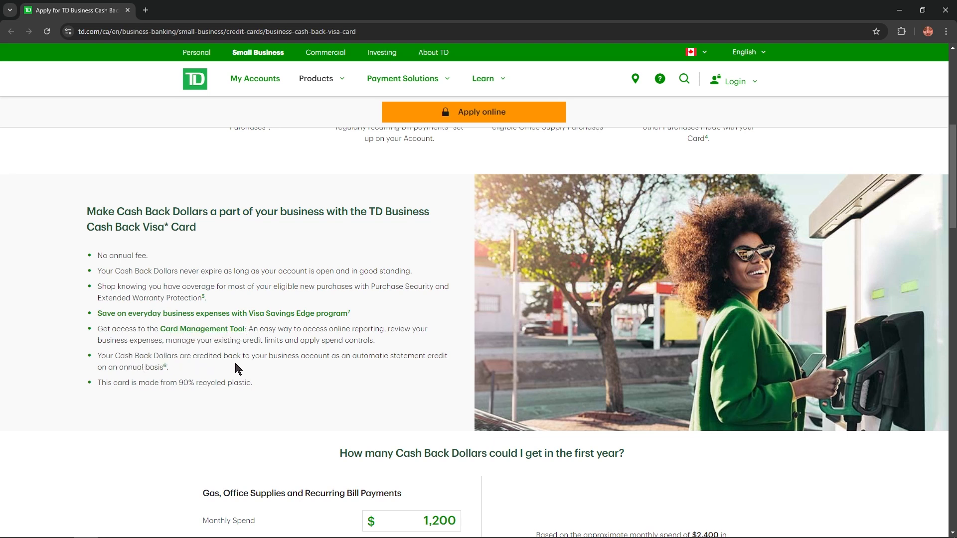
pyautogui.moveTo(374, 356)
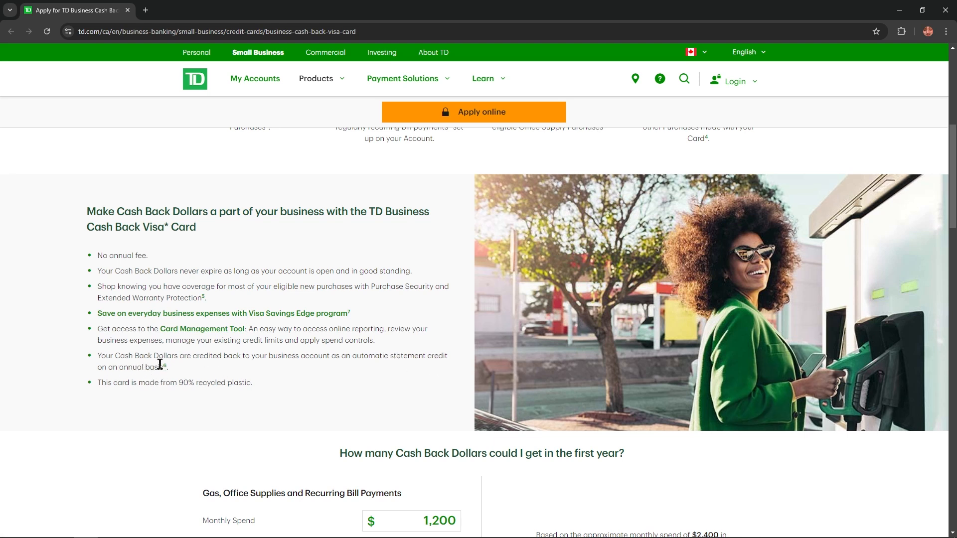
# Step: Scroll down the card page to the cash back calculator
pyautogui.scroll(-3)
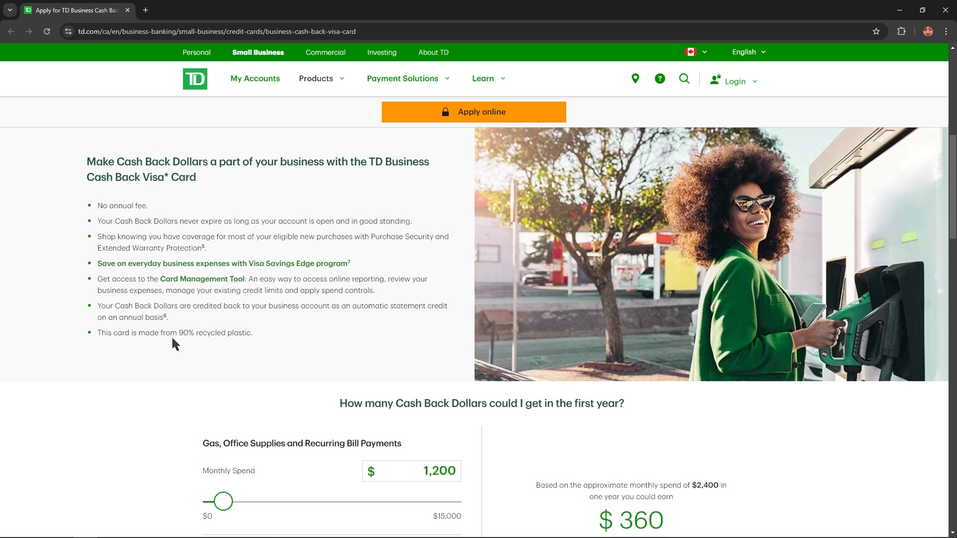
pyautogui.scroll(-3)
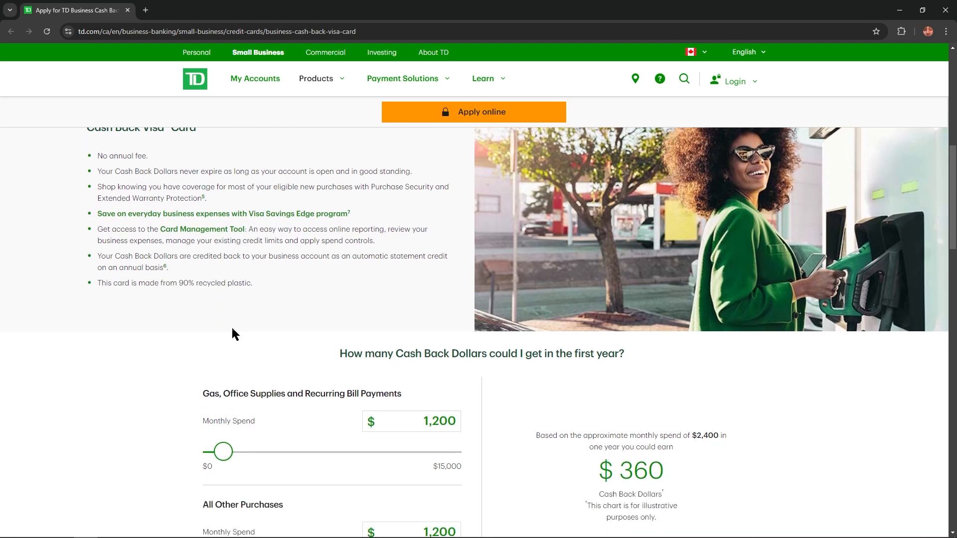
pyautogui.scroll(-3)
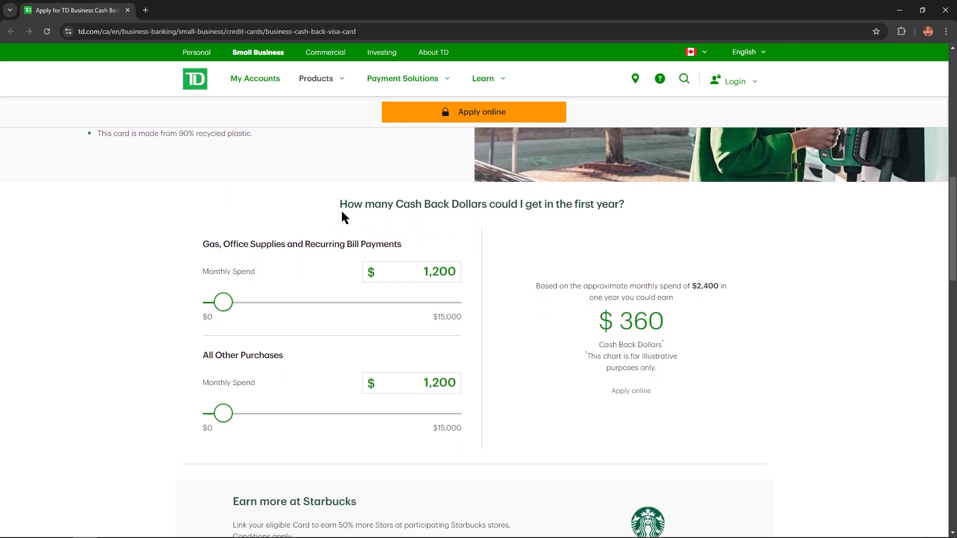
pyautogui.scroll(-3)
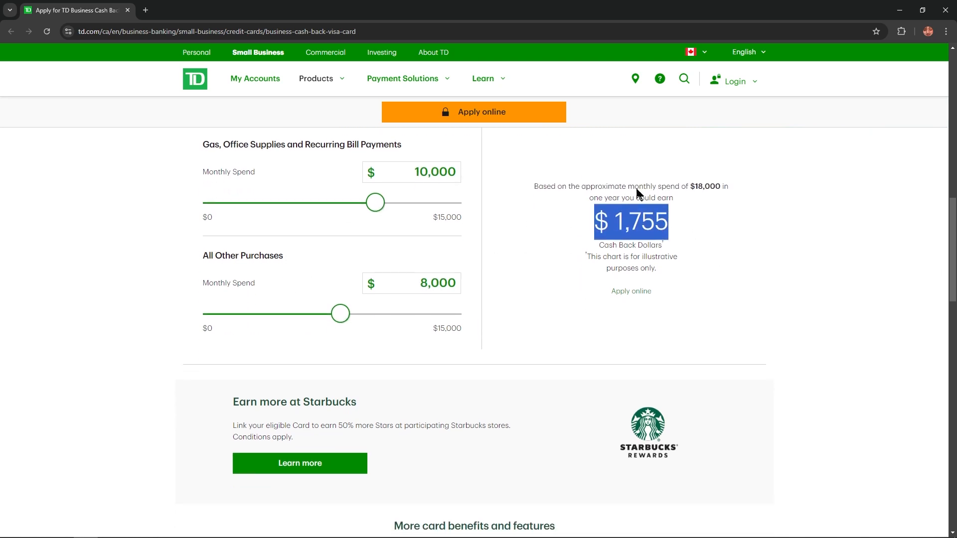
# Step: Scroll through the 'More card benefits and features' sections, from SavingsEdge onward
pyautogui.scroll(-3)
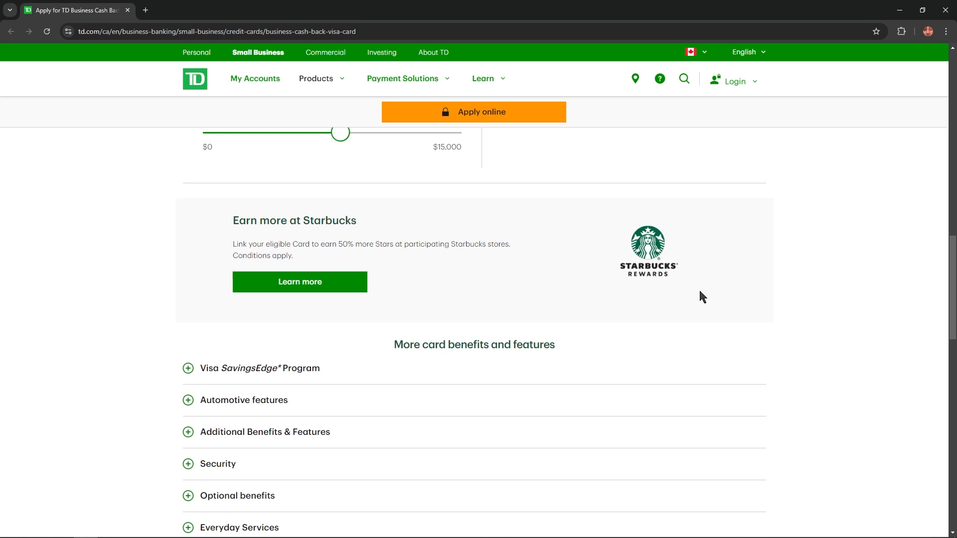
pyautogui.scroll(-3)
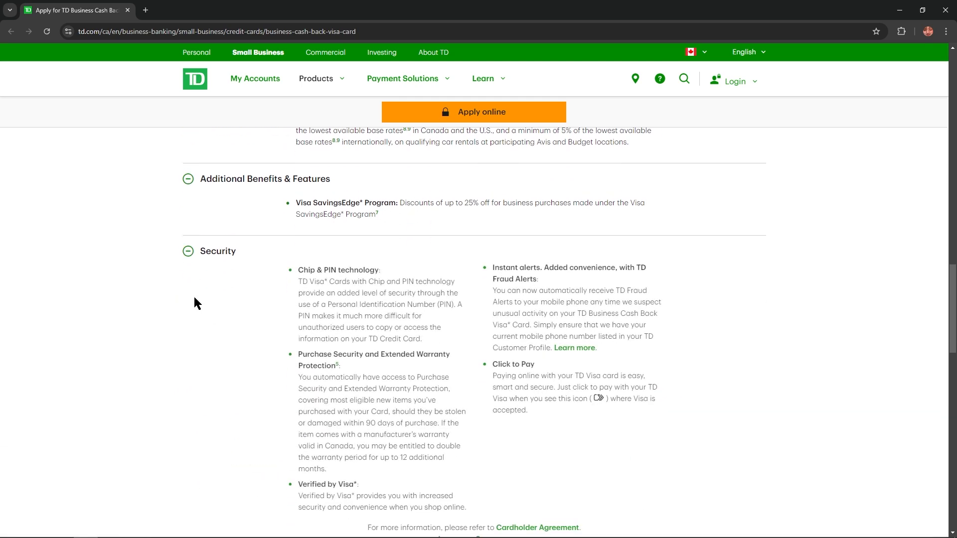
pyautogui.scroll(-3)
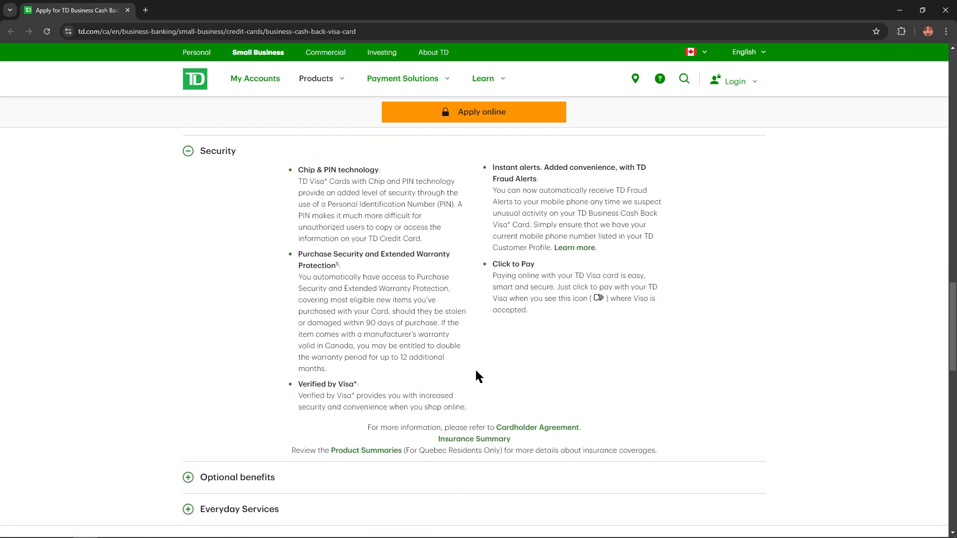
pyautogui.scroll(-3)
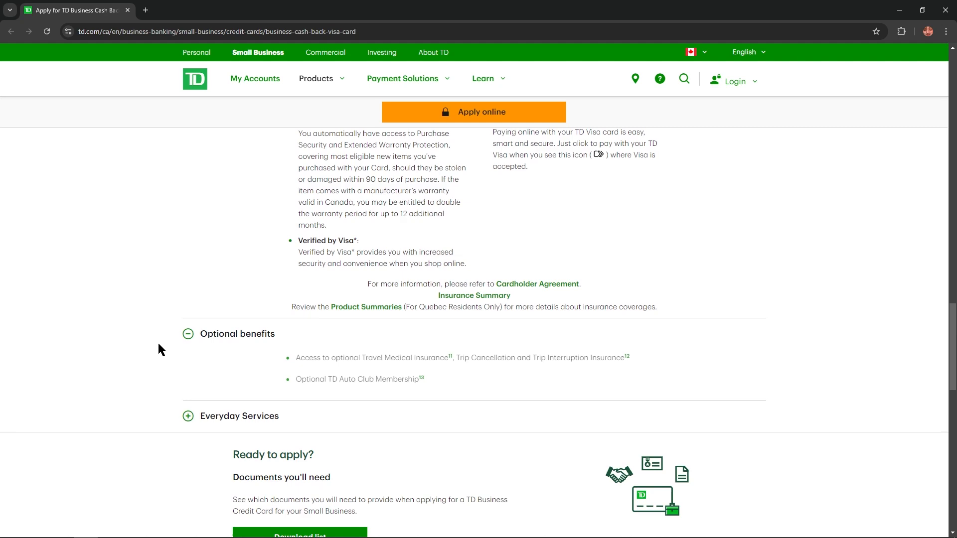
# Step: Expand the Everyday Services details, read them, and scroll back up
pyautogui.click(188, 416)
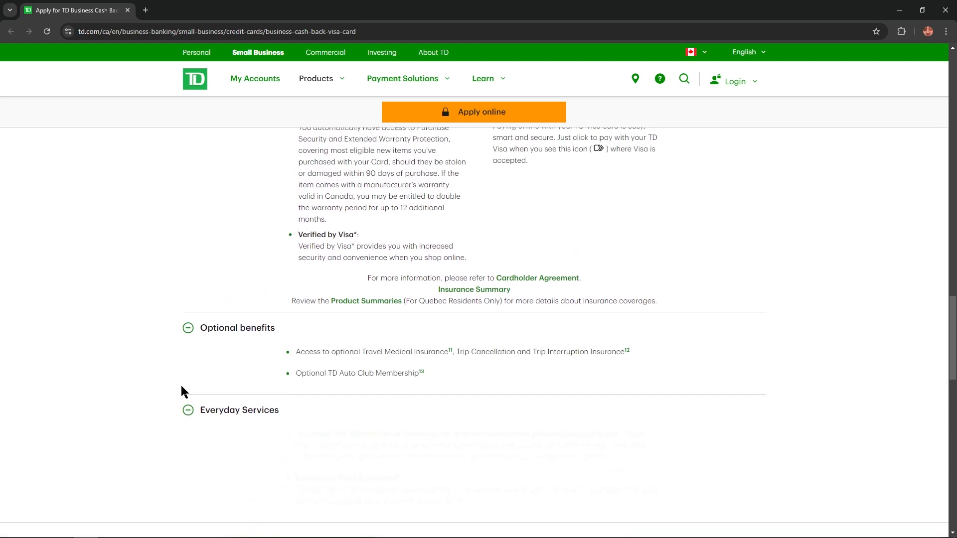
pyautogui.scroll(-3)
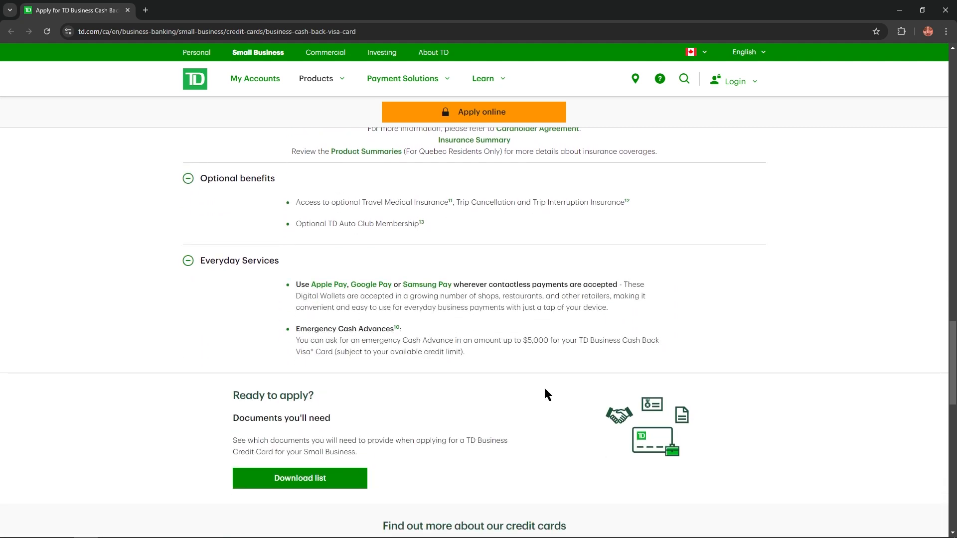
pyautogui.scroll(3)
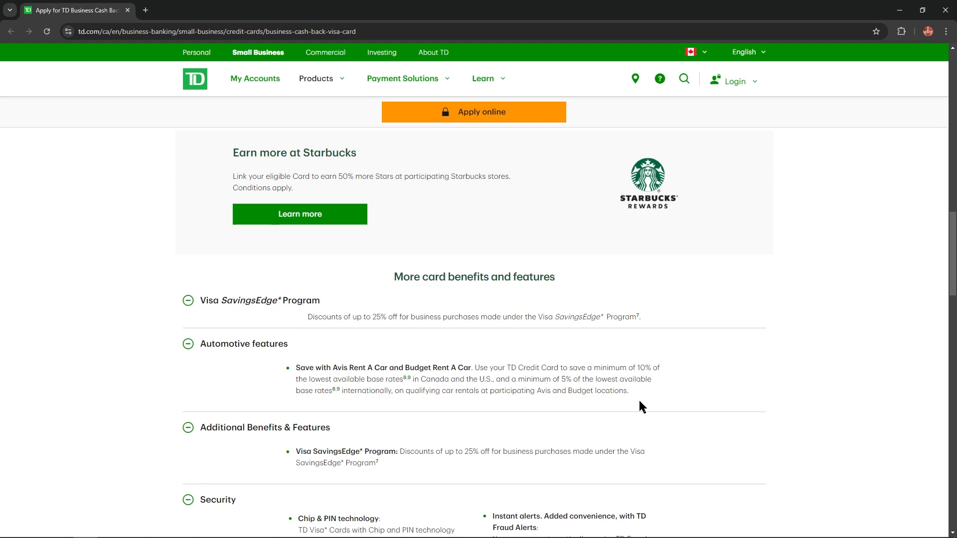
pyautogui.scroll(3)
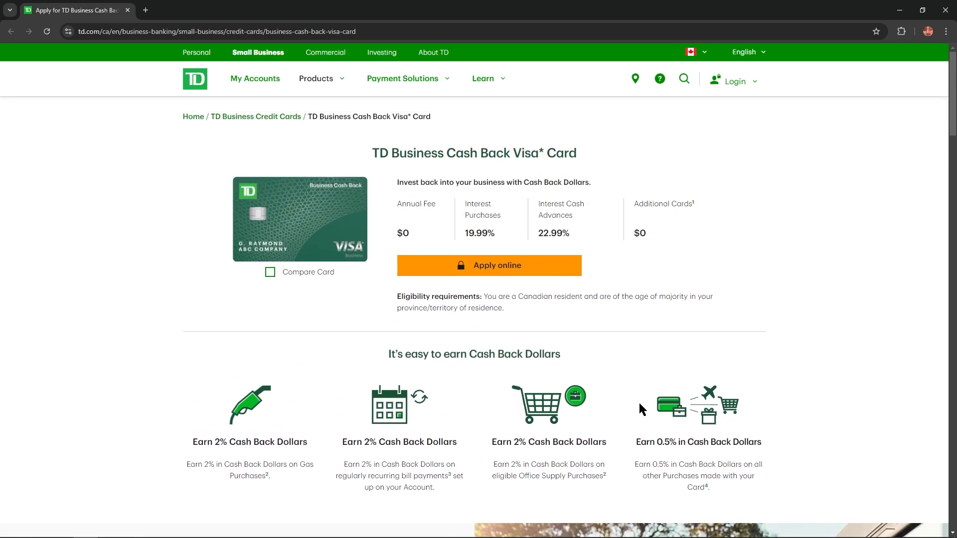